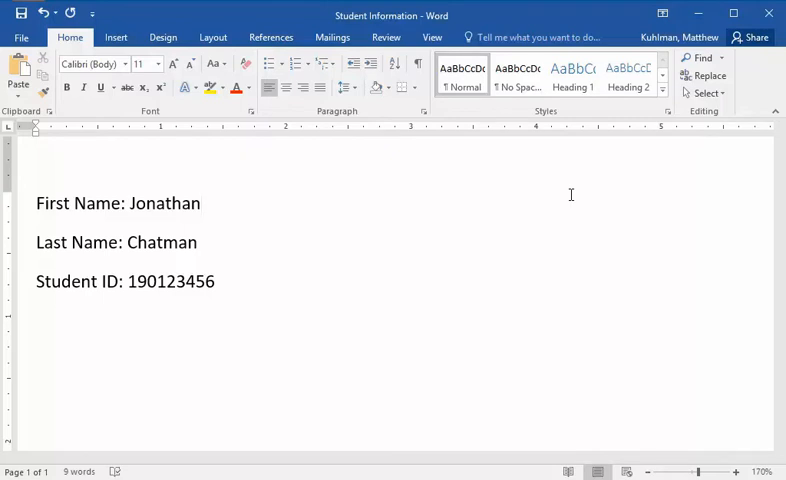
# Switch from the Word document to the browser showing the Microsoft sign-in page.
pyautogui.click(199, 203)
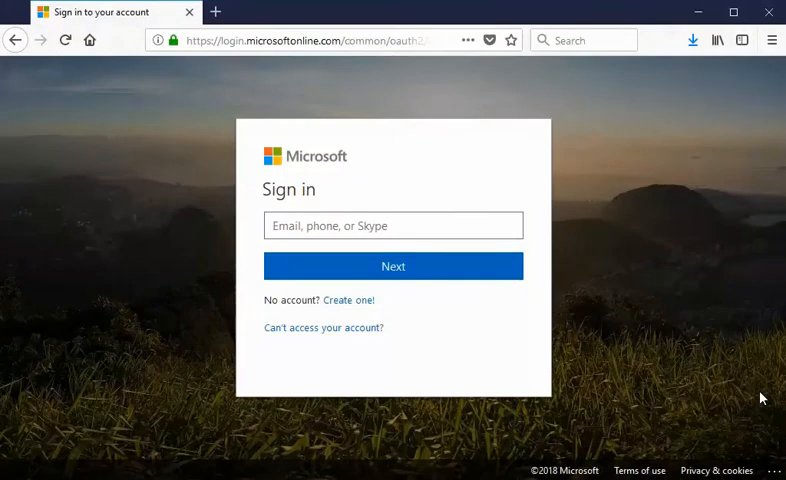
pyautogui.click(393, 225)
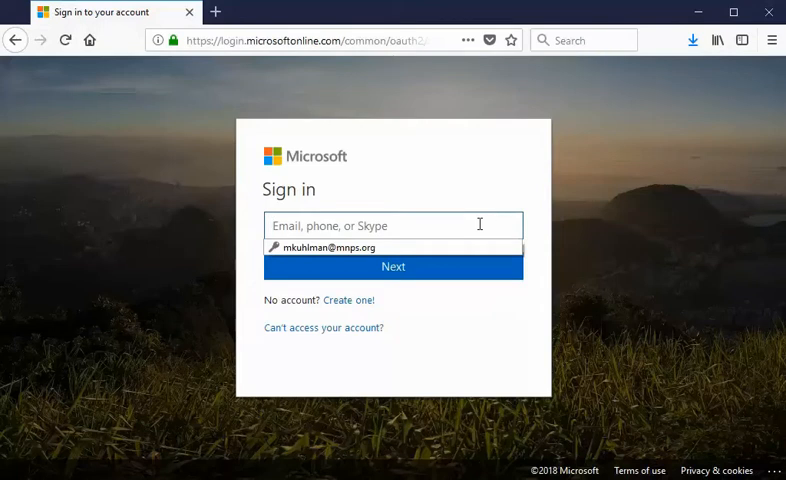
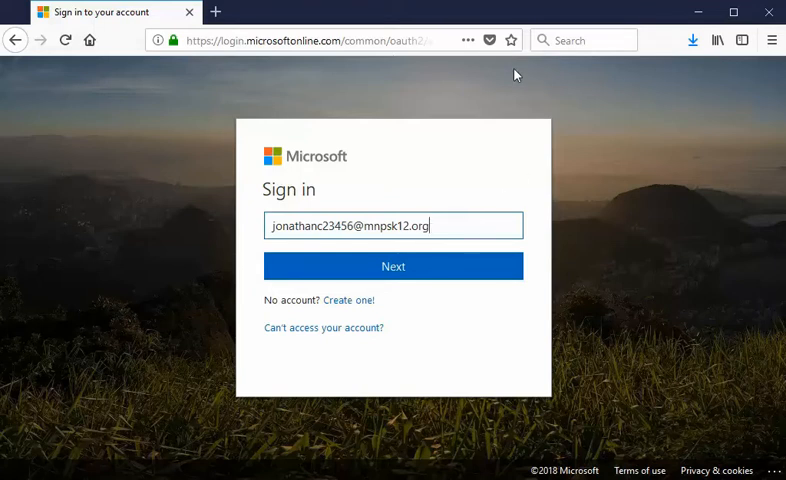
pyautogui.moveTo(511, 40)
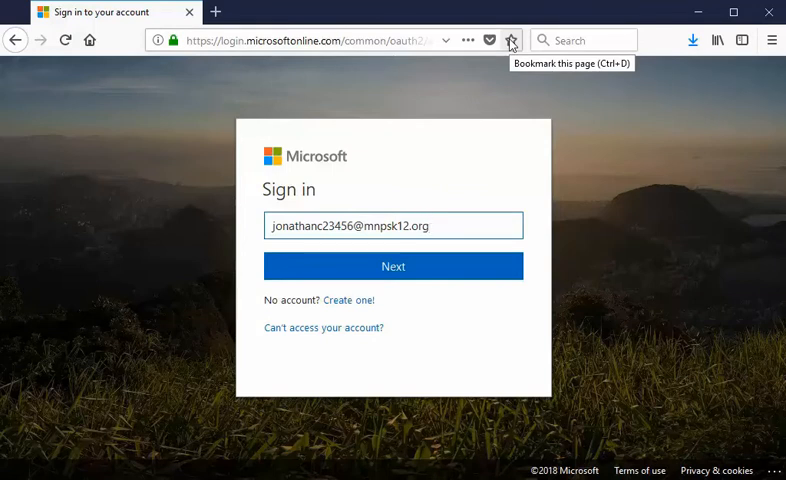
pyautogui.moveTo(492, 40)
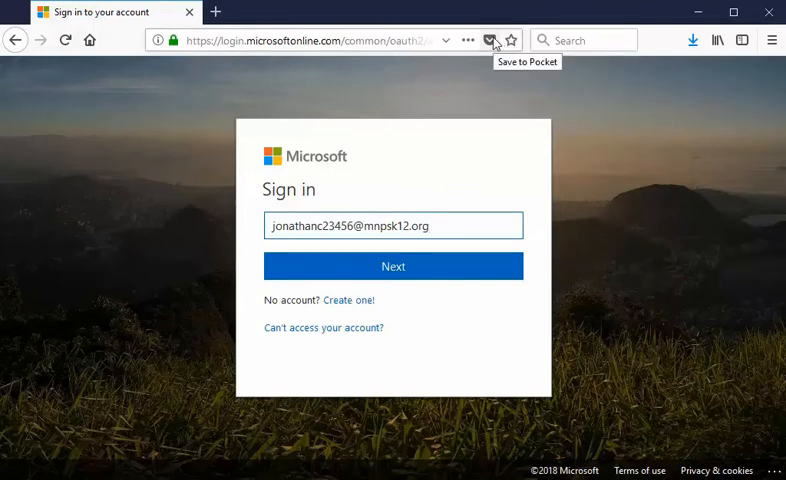
pyautogui.moveTo(507, 67)
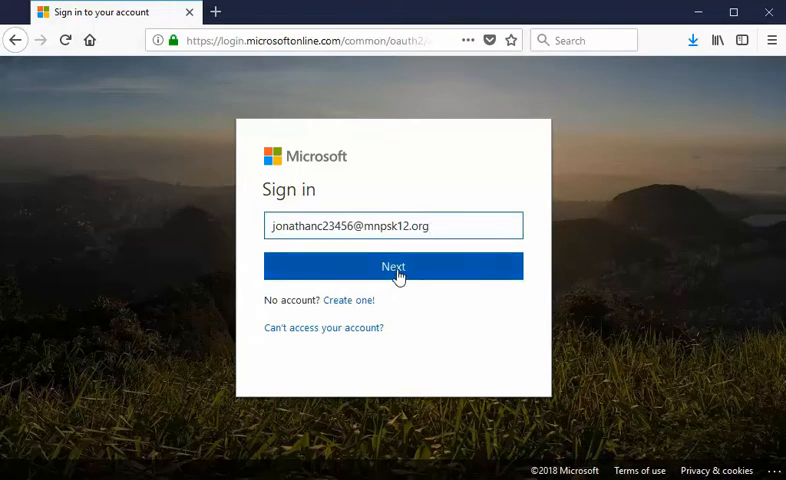
# Continue past the email step, dismiss the saved-login suggestion, and enter the student's password.
pyautogui.click(393, 266)
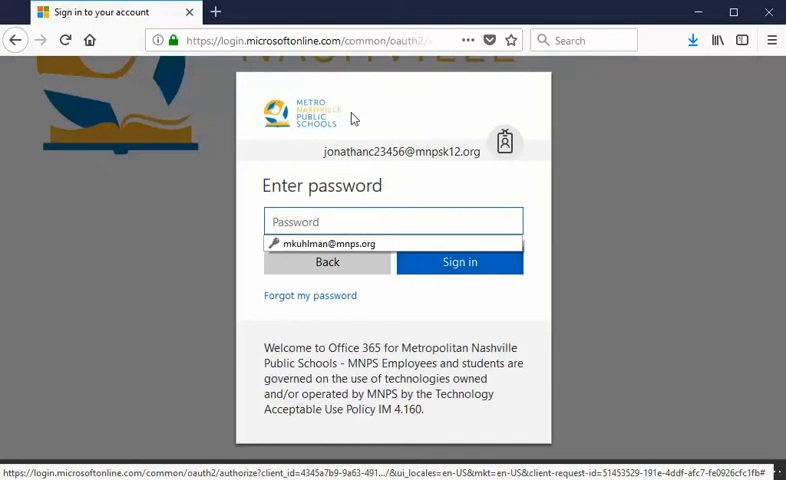
pyautogui.click(393, 221)
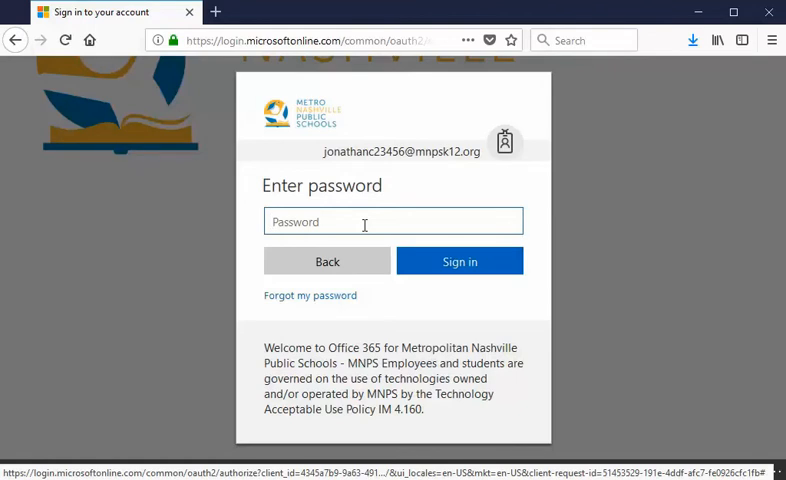
pyautogui.click(393, 222)
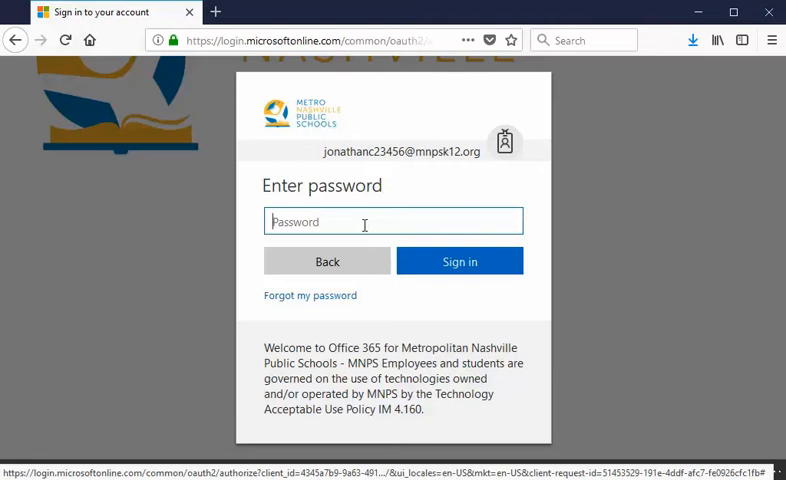
pyautogui.write('•••')
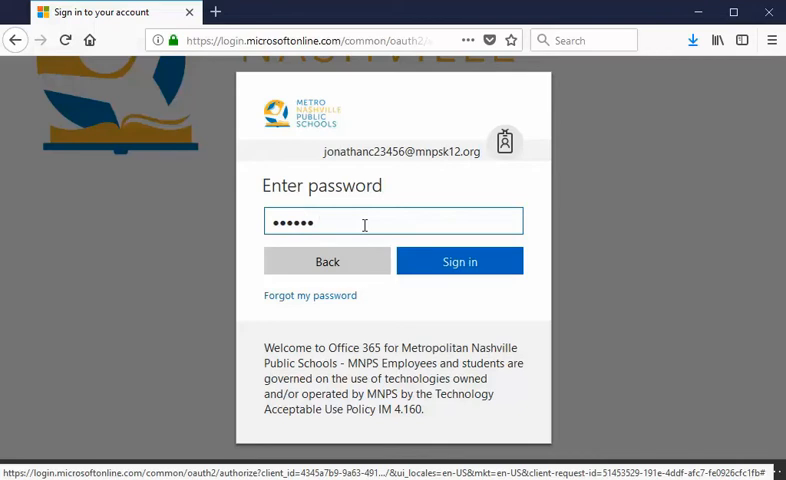
pyautogui.write('••')
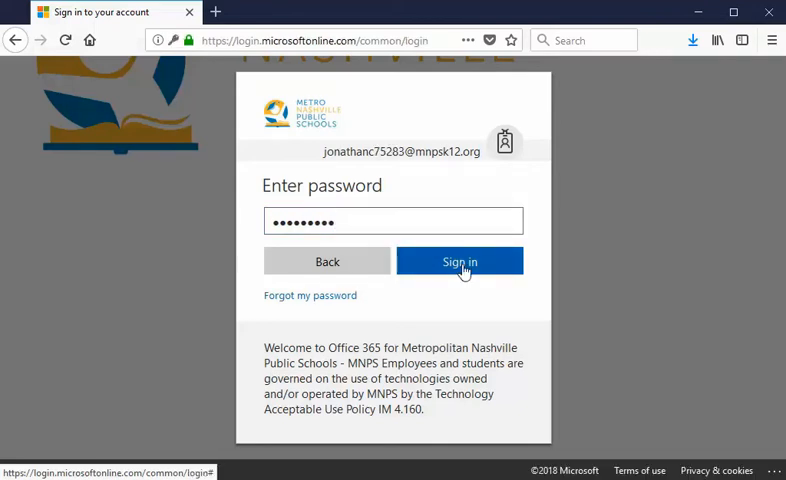
# Sign in to Office 365 and decline saving the login in Firefox.
pyautogui.click(459, 261)
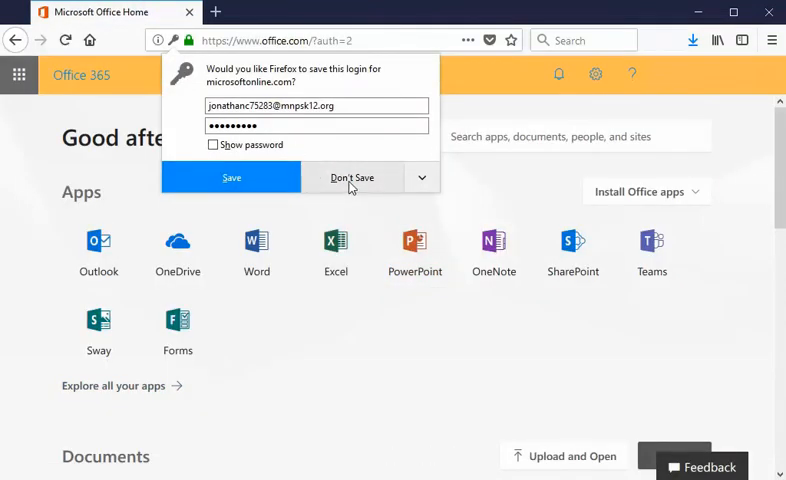
pyautogui.click(352, 177)
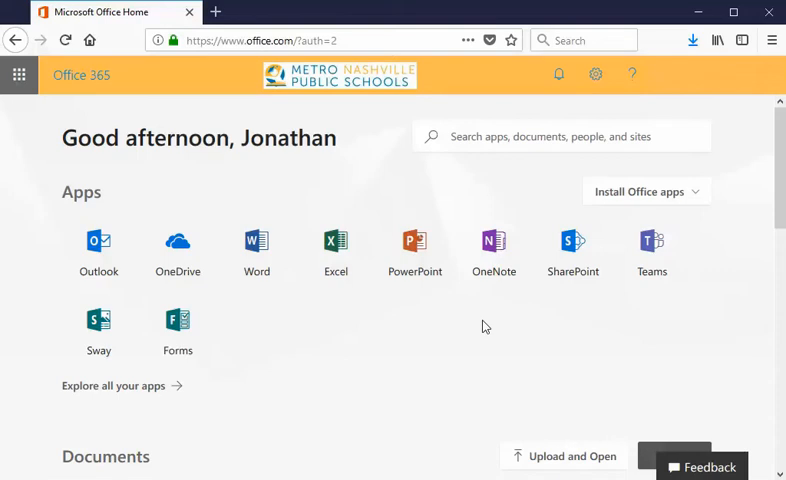
pyautogui.moveTo(18, 74)
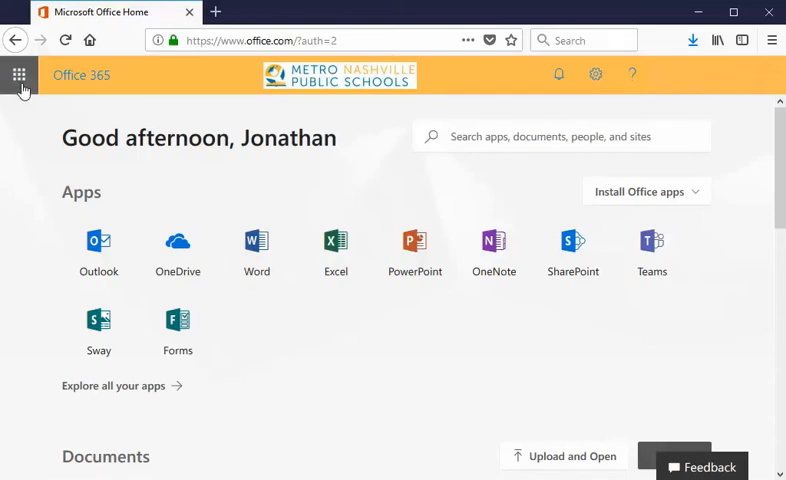
pyautogui.moveTo(18, 75)
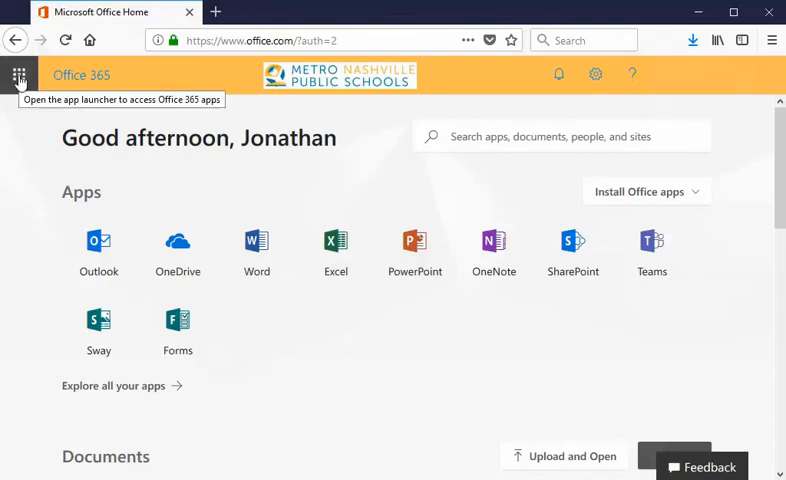
# Pin Schoology to the Office 365 app launcher and launch it in a new tab.
pyautogui.click(18, 75)
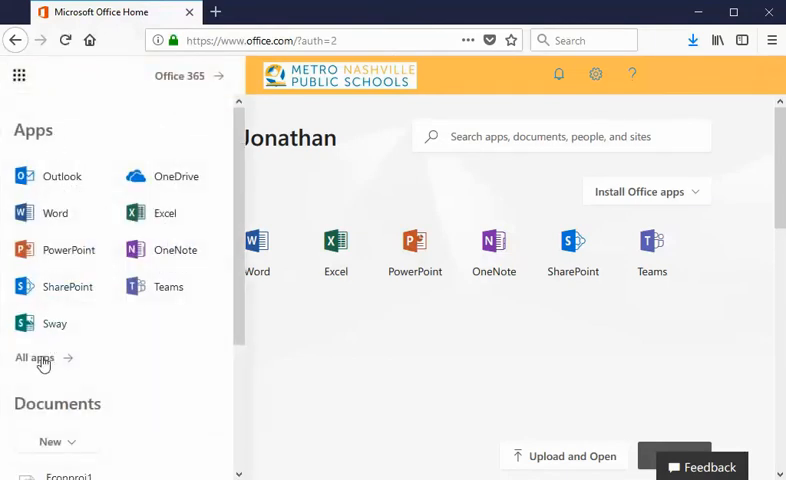
pyautogui.moveTo(37, 365)
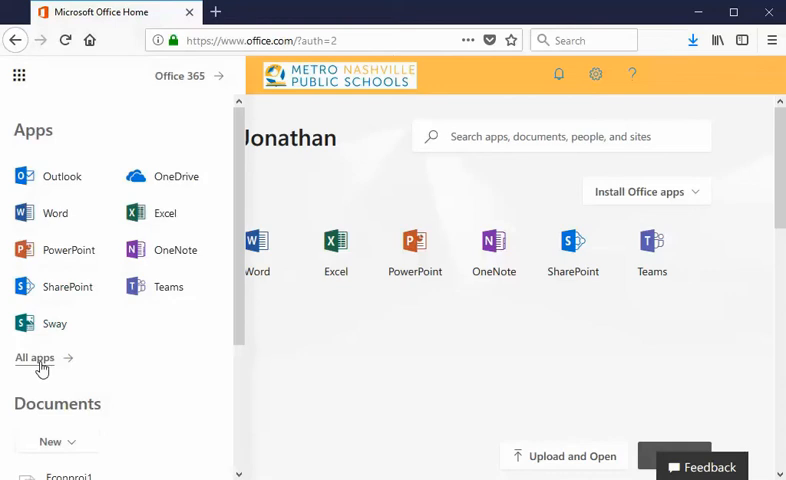
pyautogui.click(33, 358)
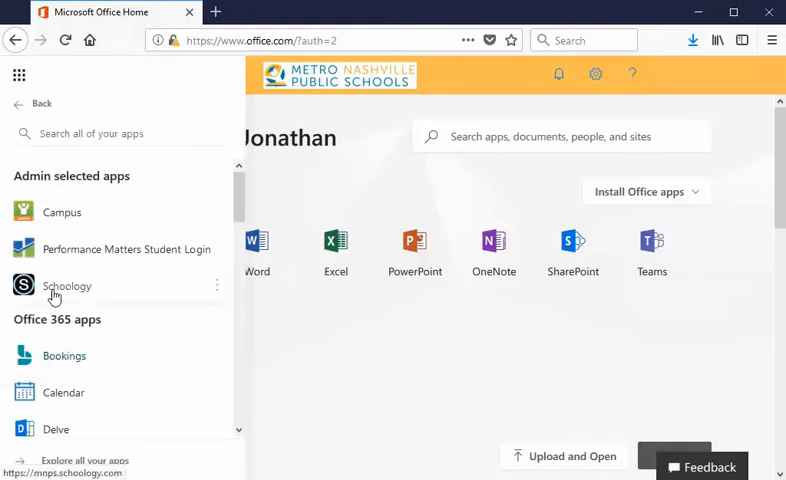
pyautogui.moveTo(68, 290)
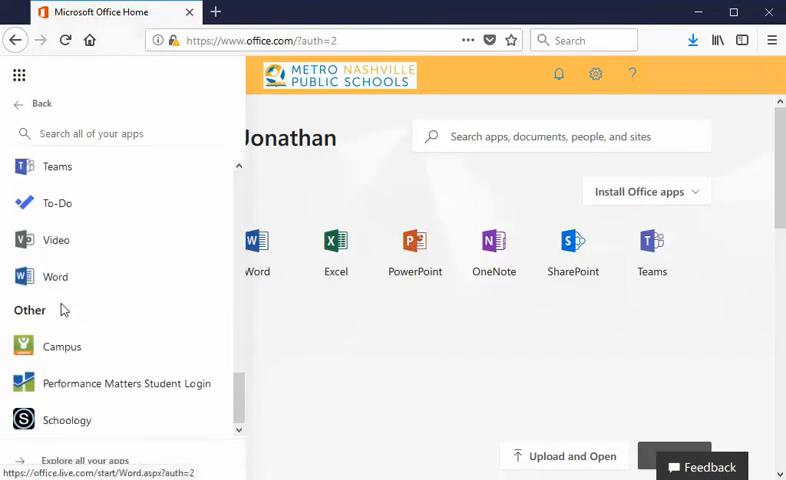
pyautogui.moveTo(67, 419)
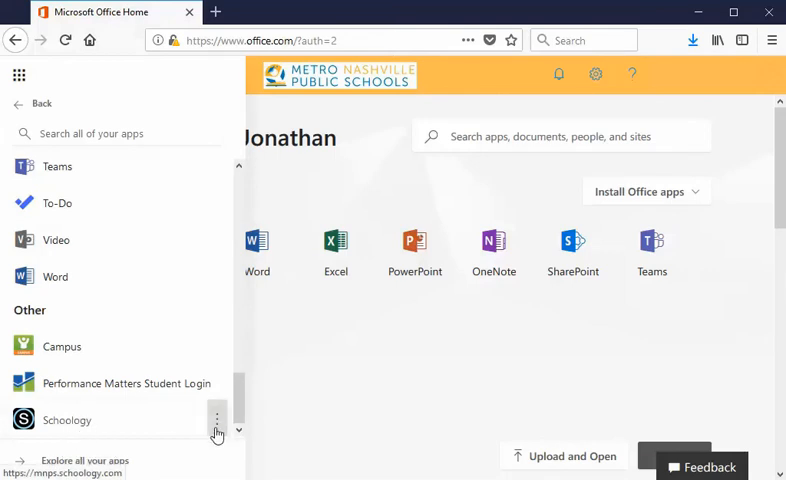
pyautogui.moveTo(217, 420)
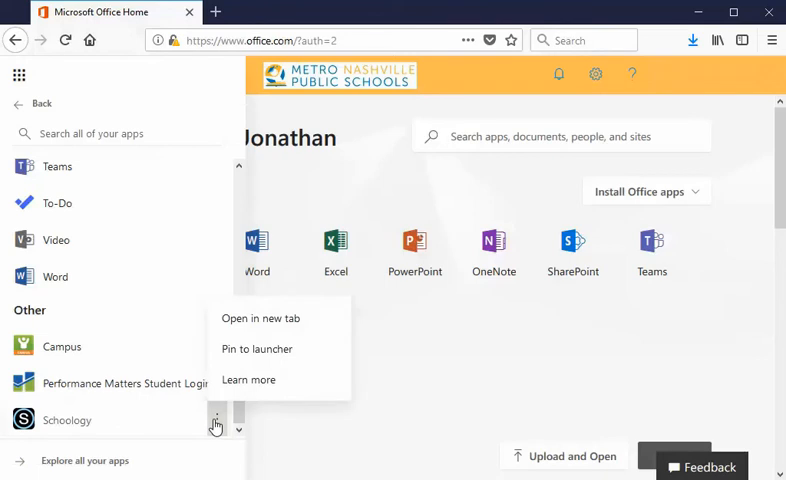
pyautogui.moveTo(250, 349)
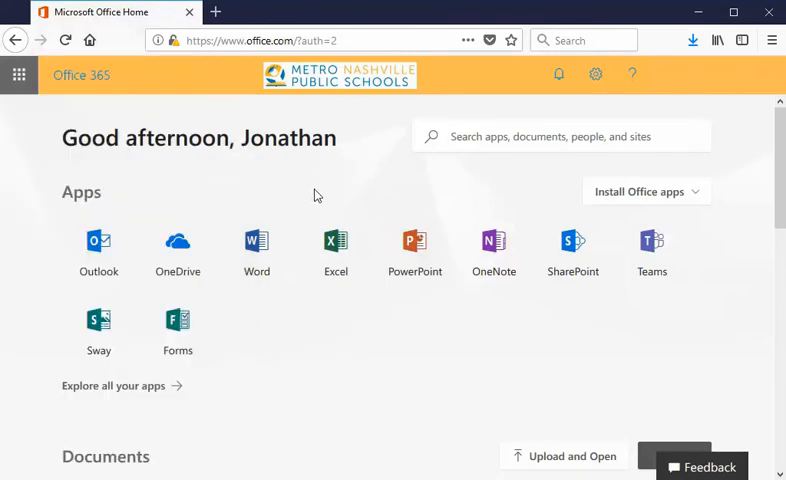
pyautogui.click(19, 75)
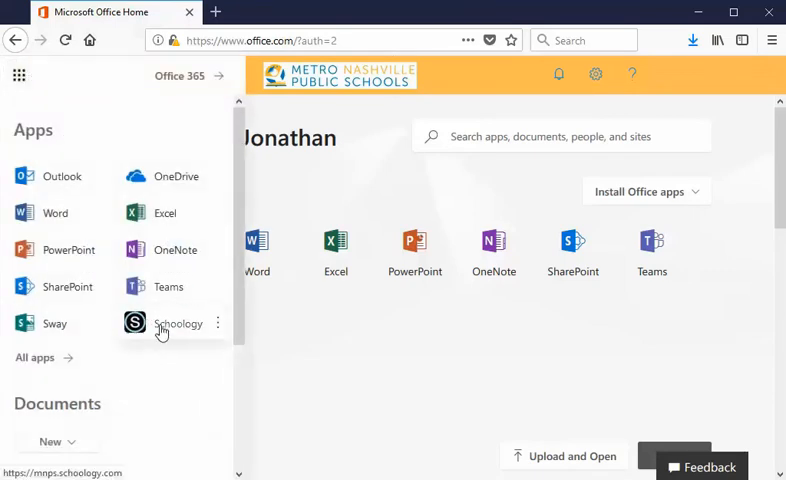
pyautogui.moveTo(178, 323)
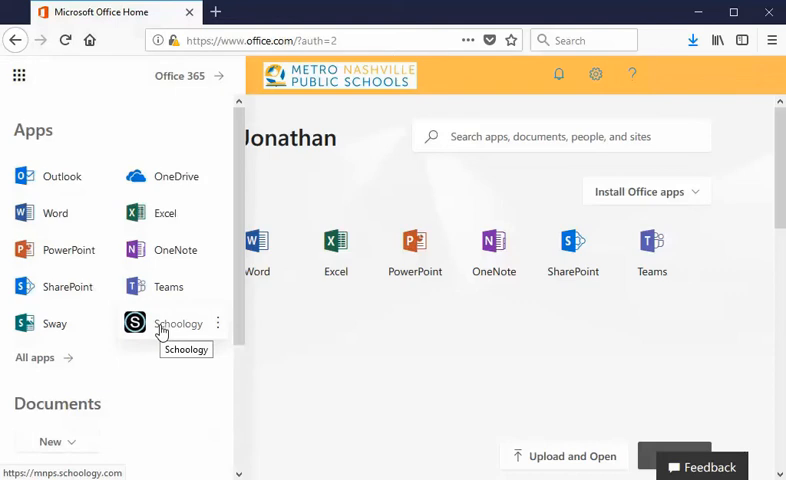
pyautogui.click(135, 322)
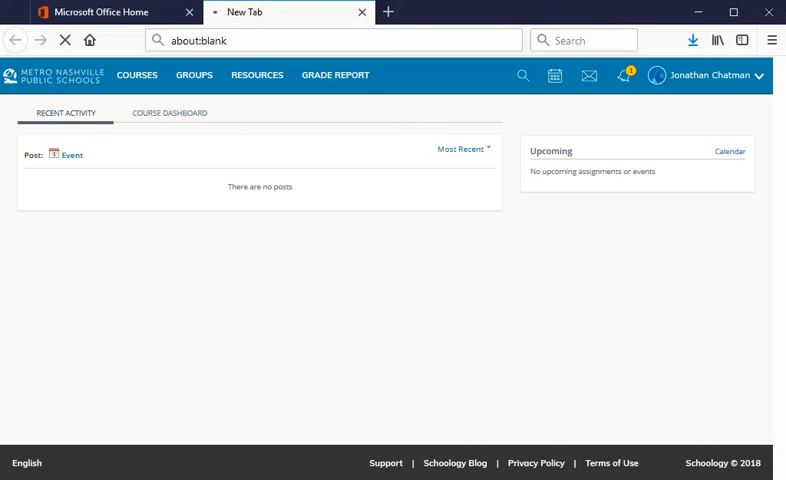
pyautogui.write('https://mnps.schoology.com/home/recent-activity')
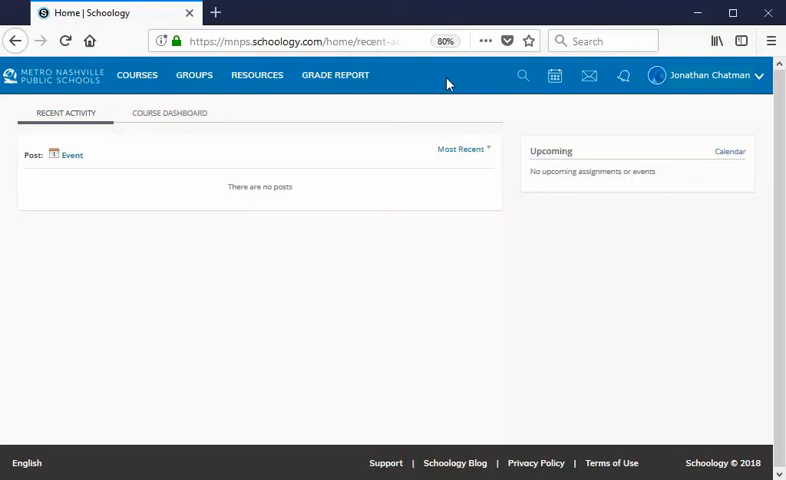
pyautogui.moveTo(420, 79)
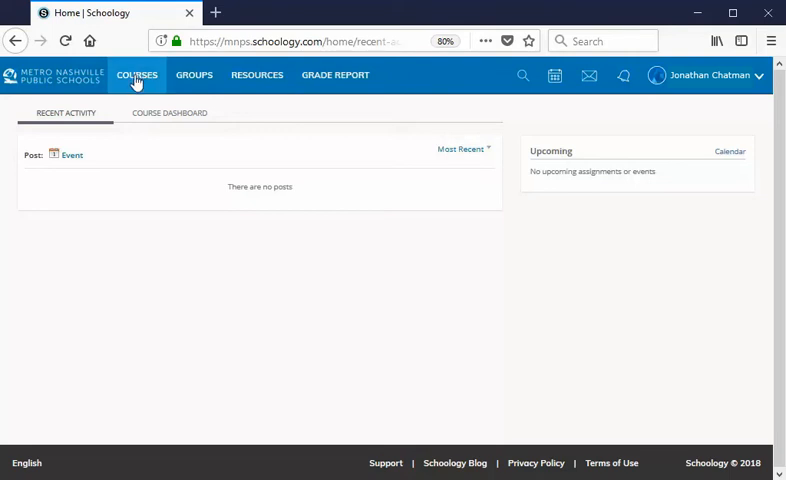
# Show the Courses drop-down listing MS: Personal Finance, Section 1.
pyautogui.click(137, 75)
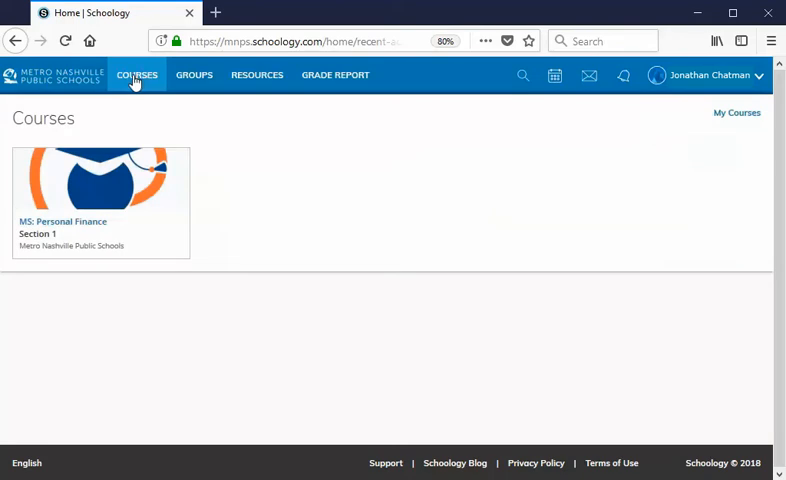
pyautogui.moveTo(225, 183)
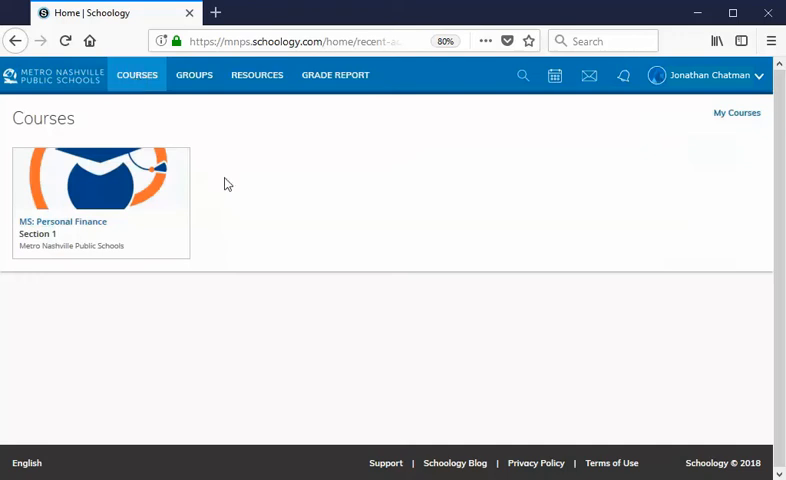
pyautogui.moveTo(168, 186)
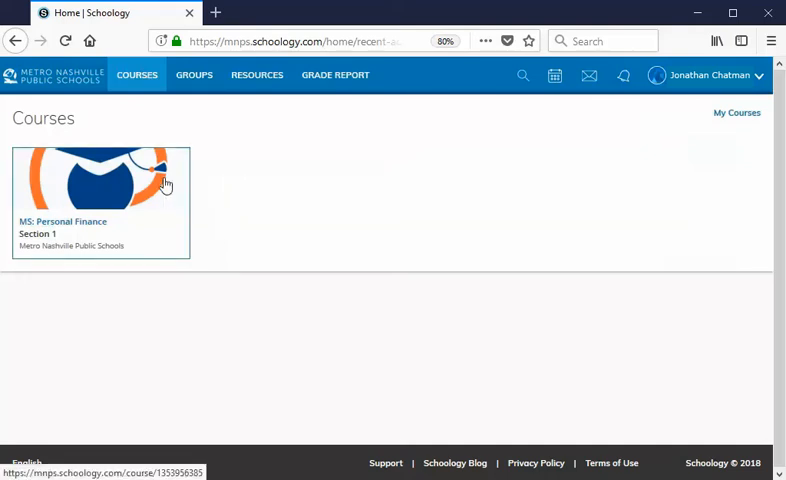
pyautogui.moveTo(222, 139)
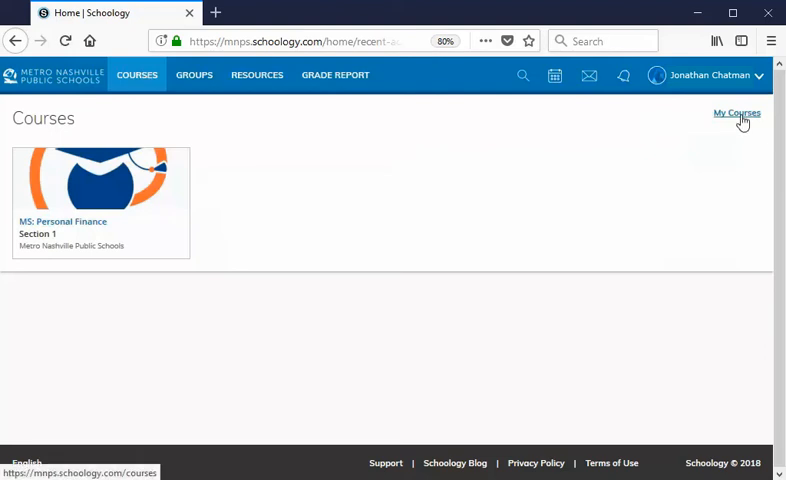
# Go to the full My Courses page listing MS: Personal Finance.
pyautogui.click(737, 112)
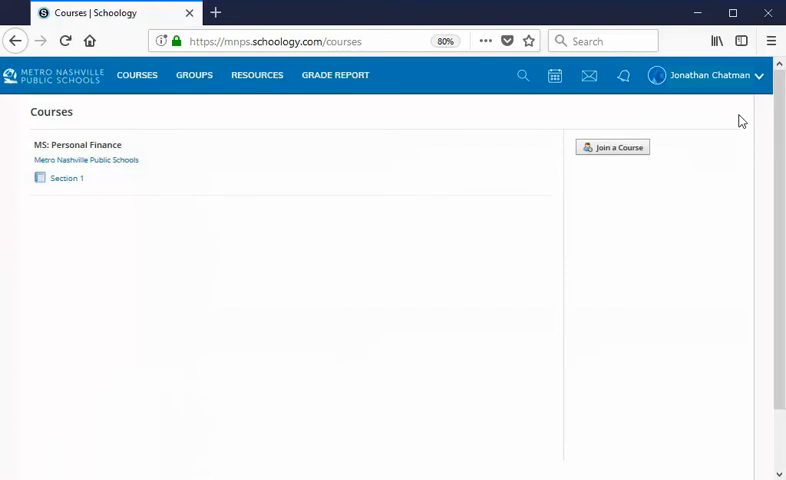
pyautogui.moveTo(400, 228)
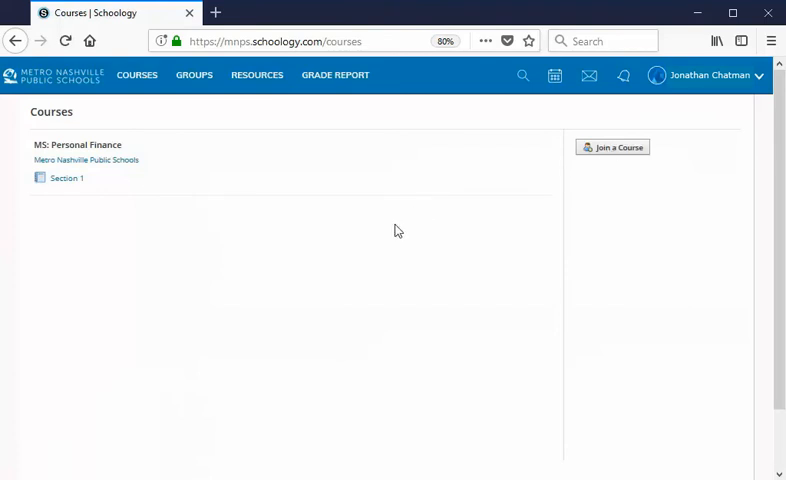
pyautogui.moveTo(593, 194)
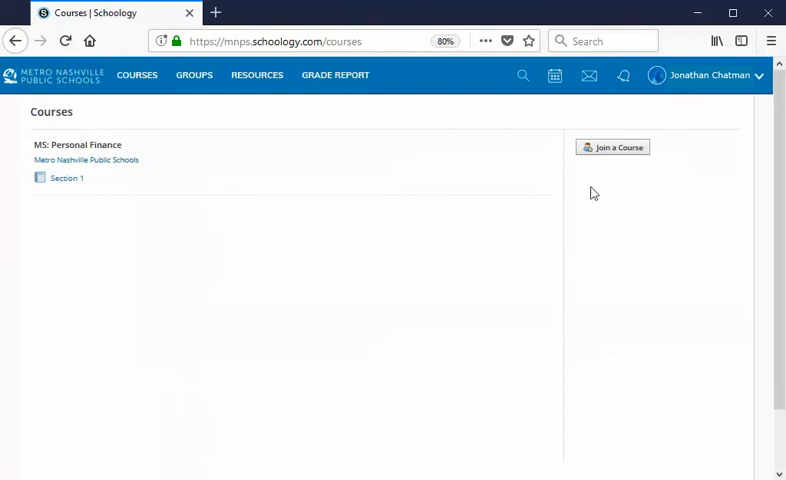
# Join a course by entering the access code and submitting it.
pyautogui.click(613, 147)
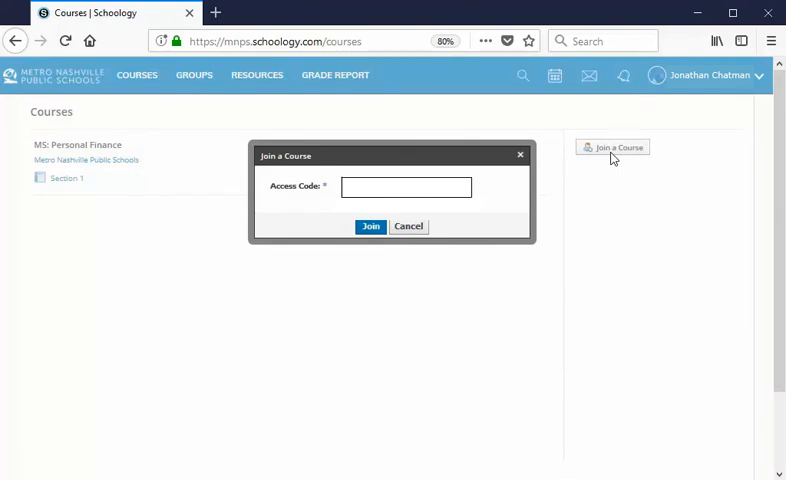
pyautogui.write('***')
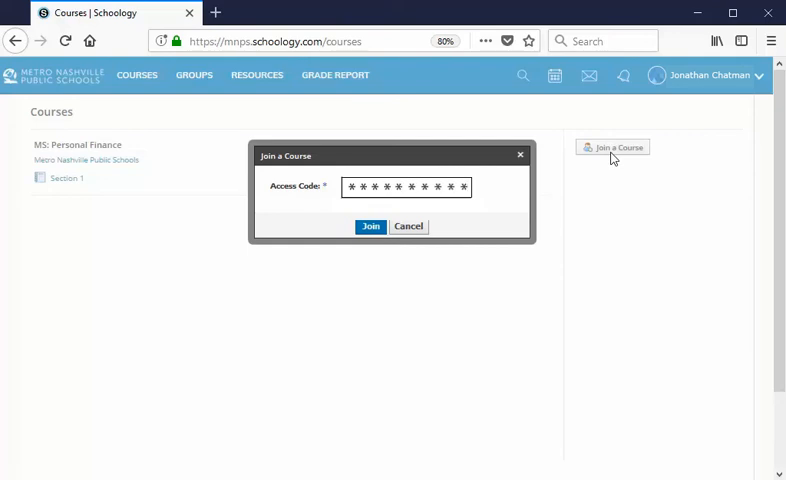
pyautogui.click(371, 226)
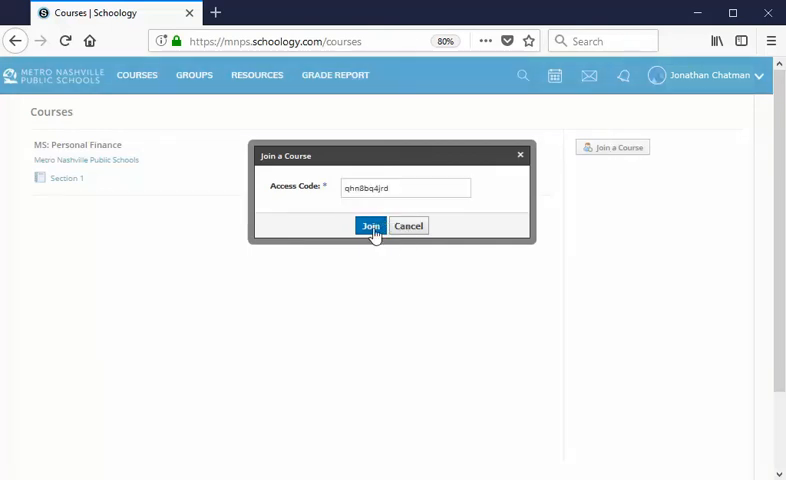
pyautogui.click(370, 225)
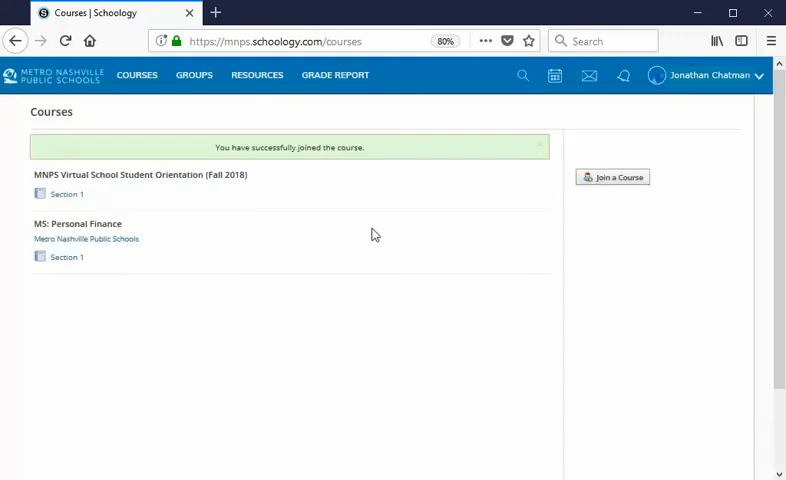
pyautogui.moveTo(200, 152)
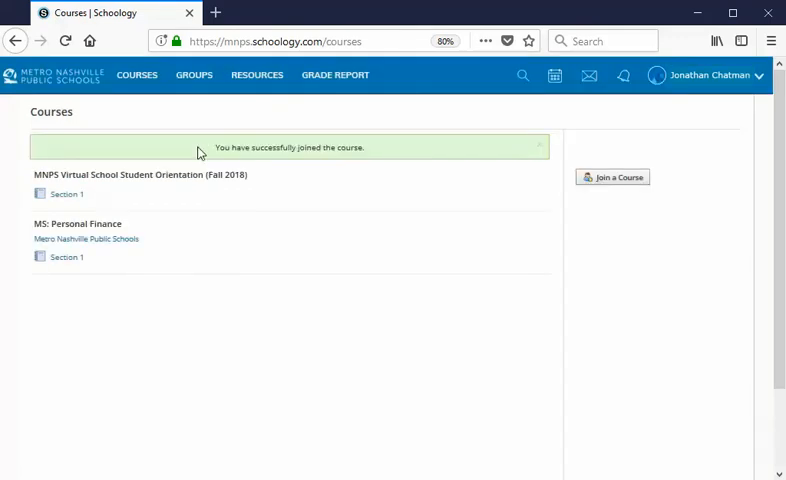
pyautogui.moveTo(322, 162)
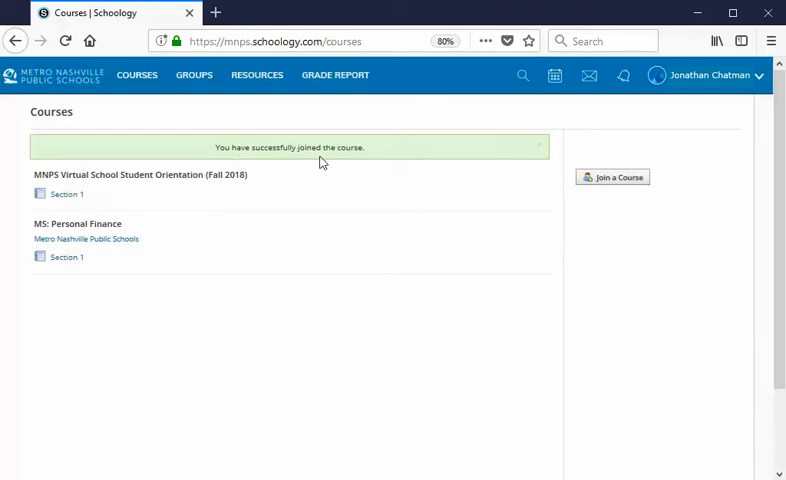
pyautogui.moveTo(149, 196)
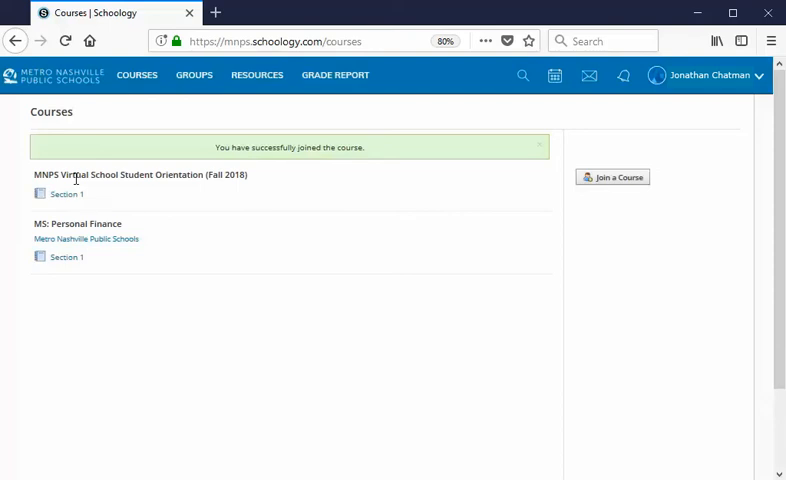
pyautogui.moveTo(131, 180)
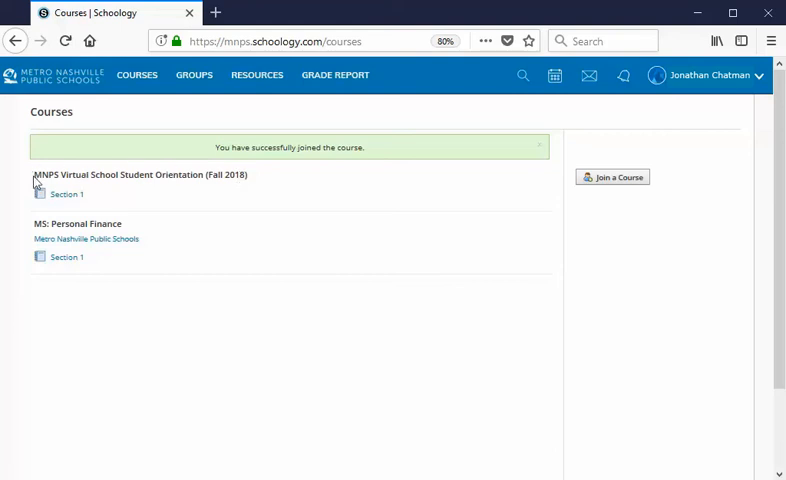
pyautogui.moveTo(145, 177)
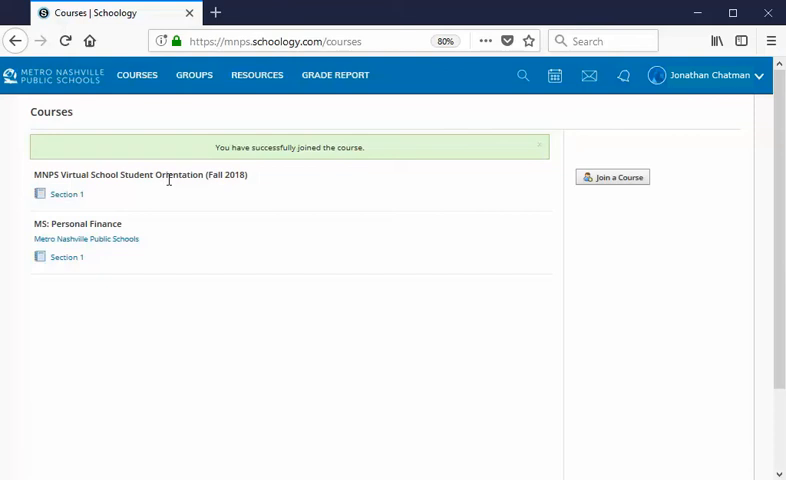
pyautogui.moveTo(173, 190)
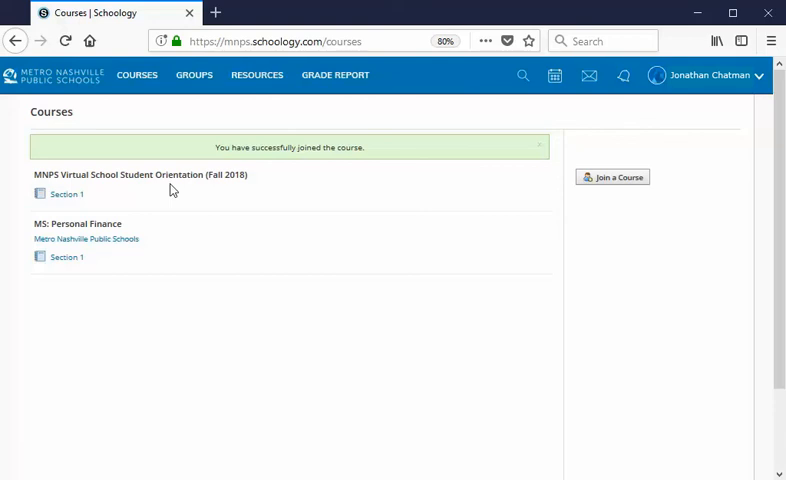
pyautogui.moveTo(62, 82)
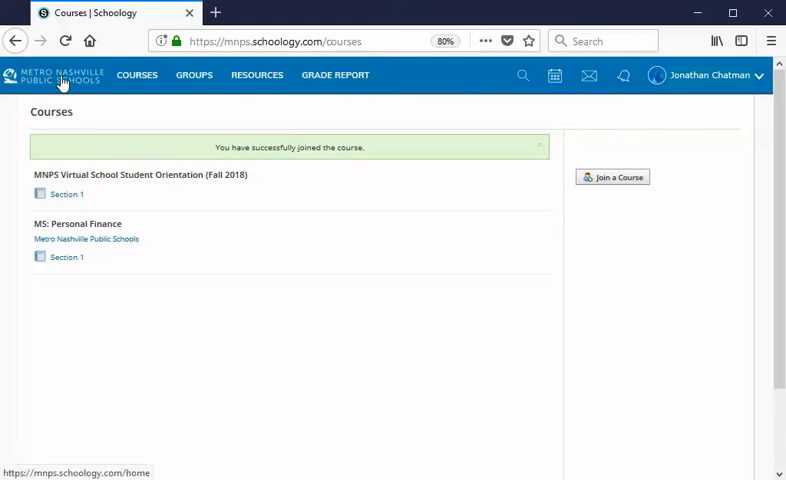
pyautogui.moveTo(60, 80)
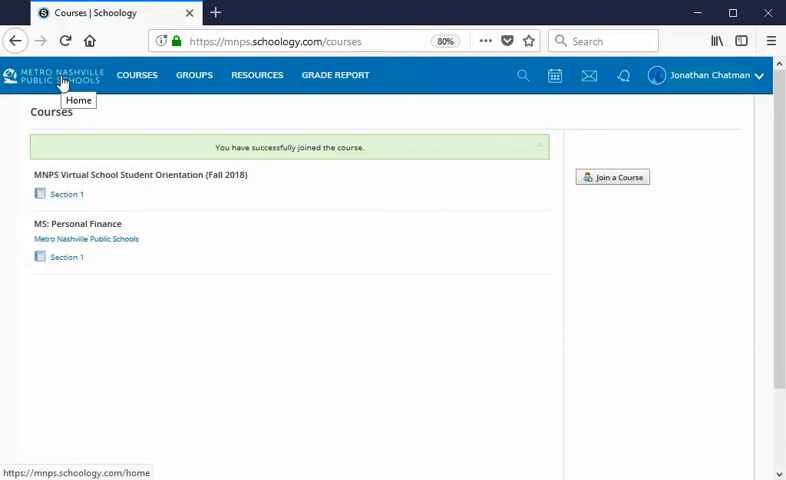
# Return Home and show the Courses menu with the MNPS Virtual School Orientation and MS: Personal Finance cards.
pyautogui.click(55, 78)
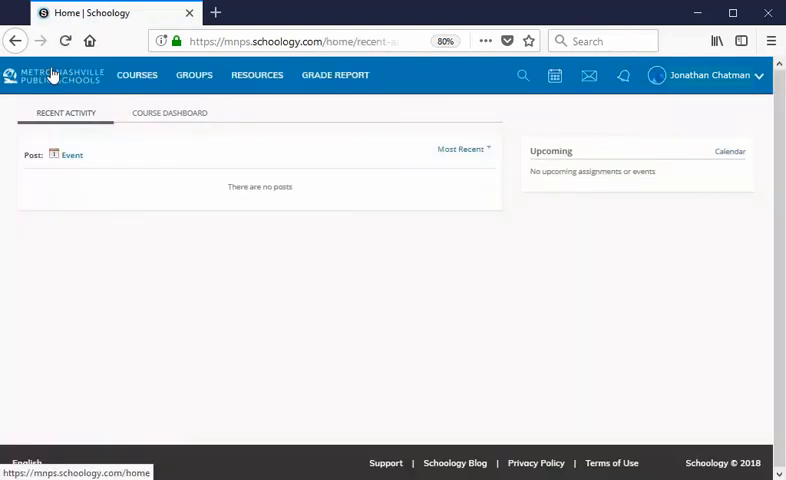
pyautogui.click(136, 75)
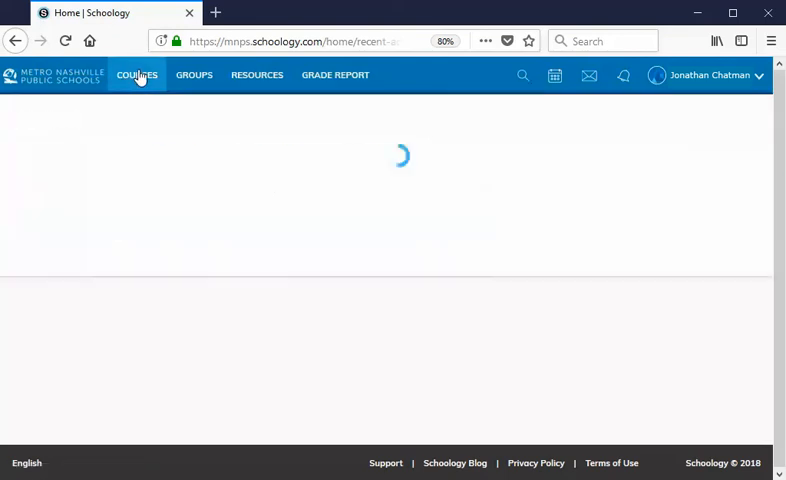
pyautogui.click(137, 74)
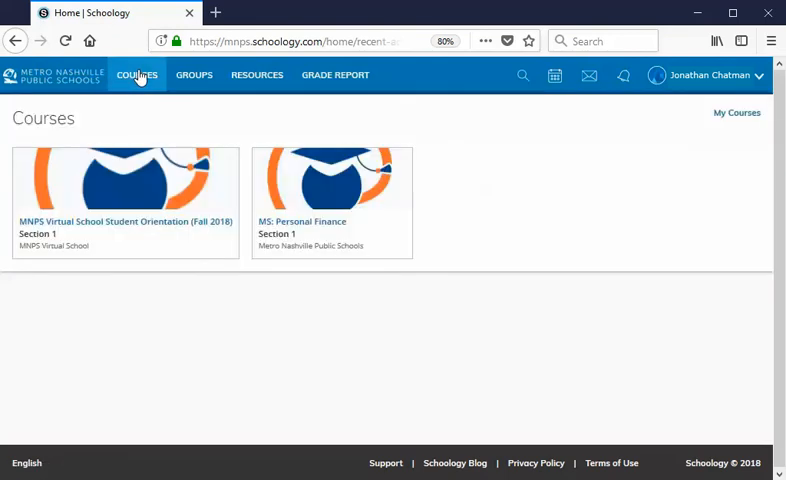
pyautogui.moveTo(280, 131)
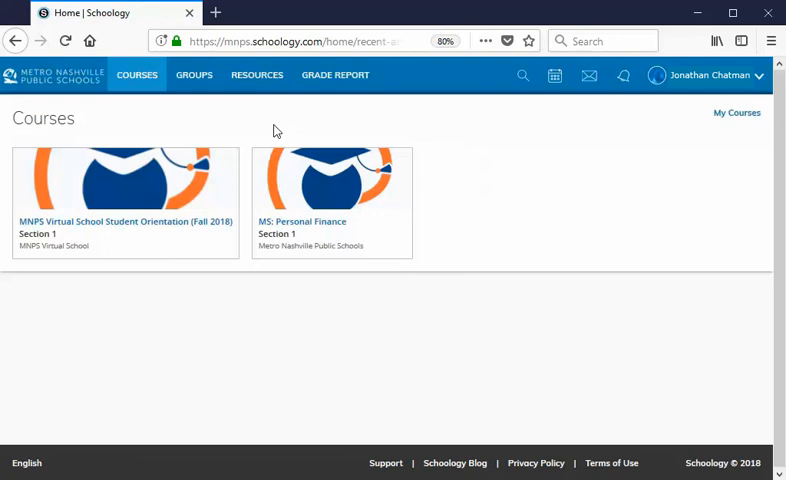
pyautogui.moveTo(163, 228)
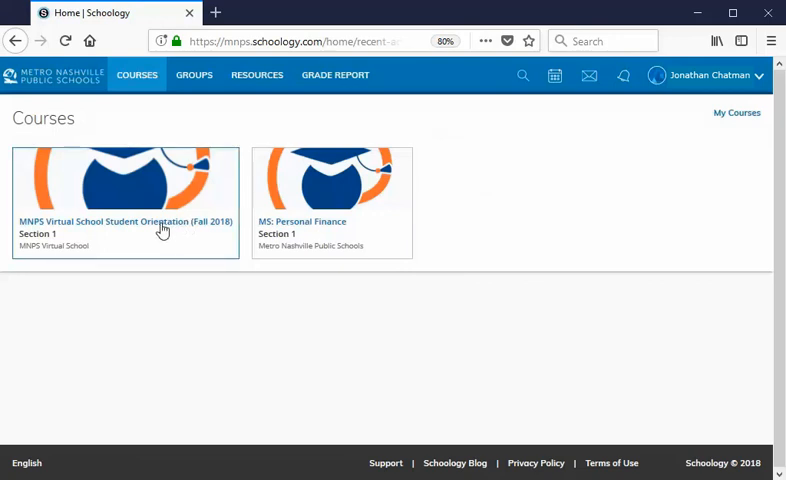
# Enter the MNPS Virtual School Student Orientation (Fall 2018) course from the COURSES dropdown.
pyautogui.click(125, 221)
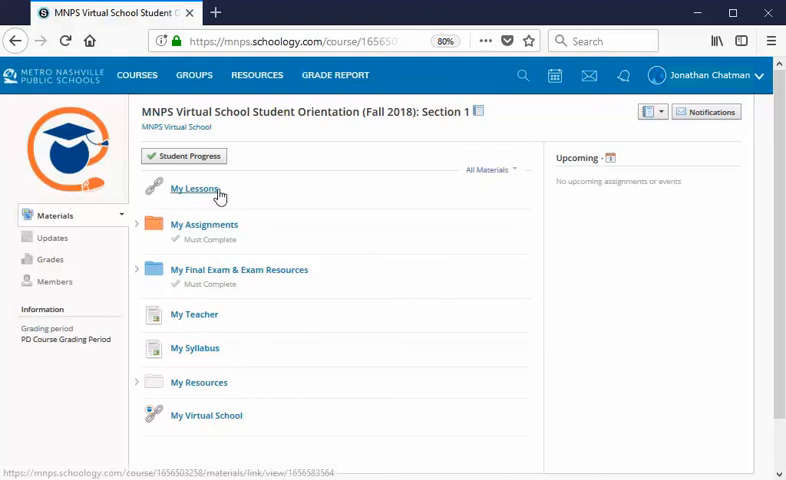
pyautogui.moveTo(204, 231)
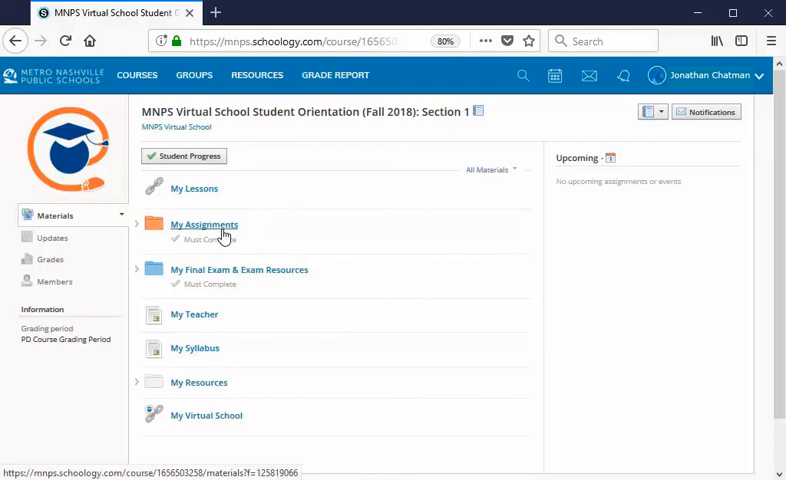
pyautogui.moveTo(178, 200)
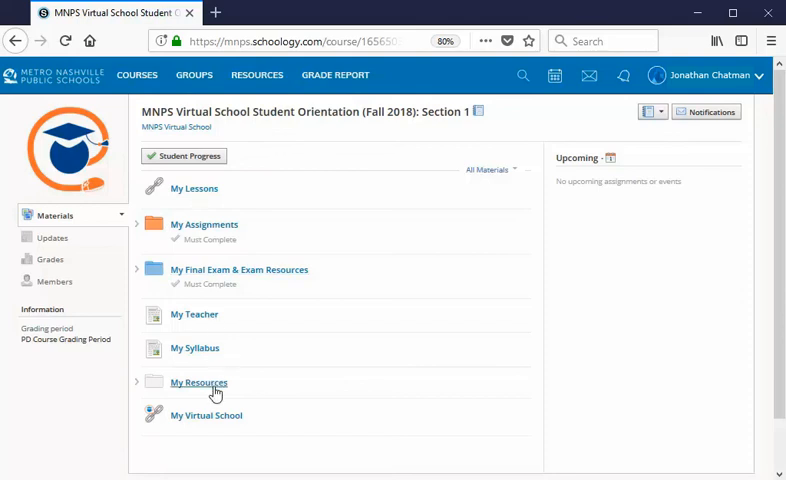
# View the Help Me page under My Resources, scrolling through its helpdesk information.
pyautogui.click(199, 382)
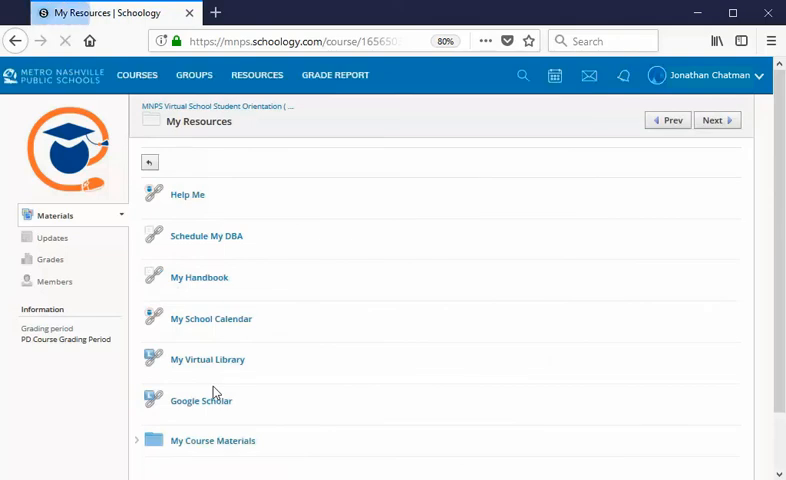
pyautogui.moveTo(189, 195)
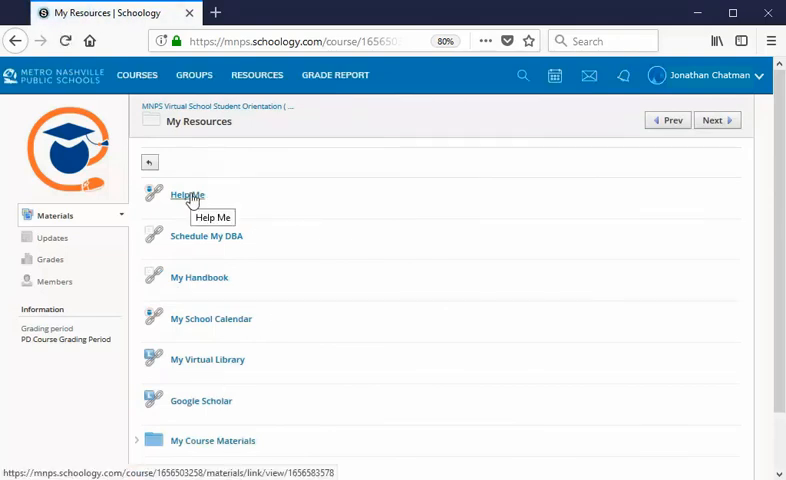
pyautogui.click(186, 194)
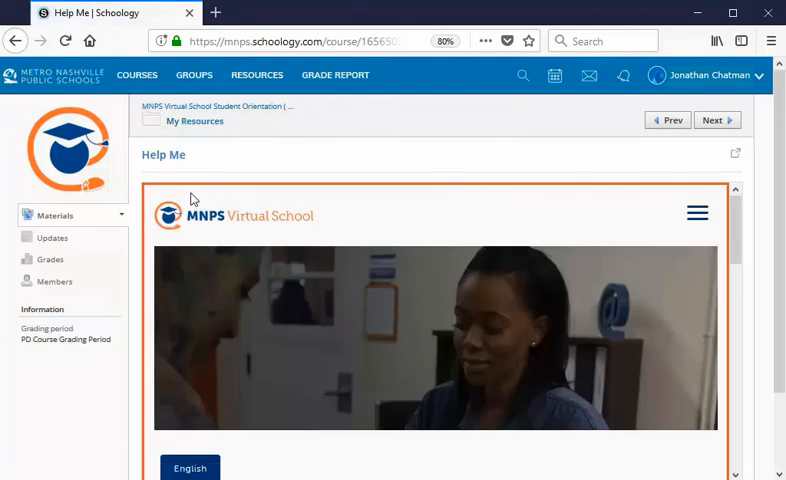
pyautogui.moveTo(318, 248)
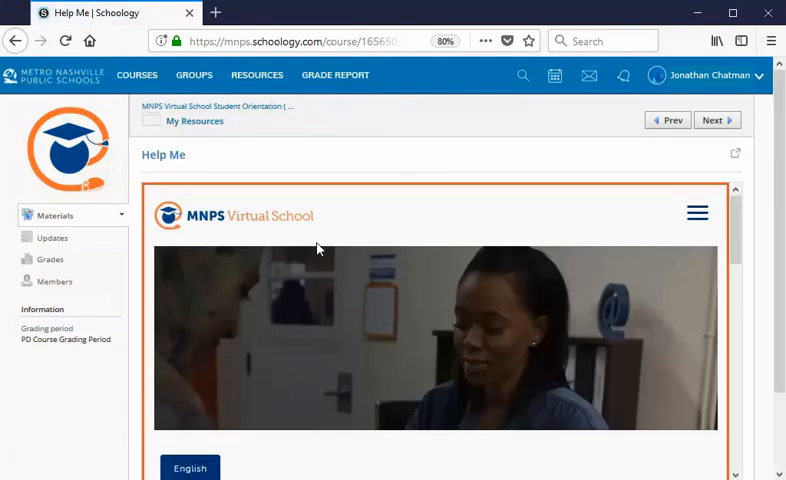
pyautogui.scroll(-3)
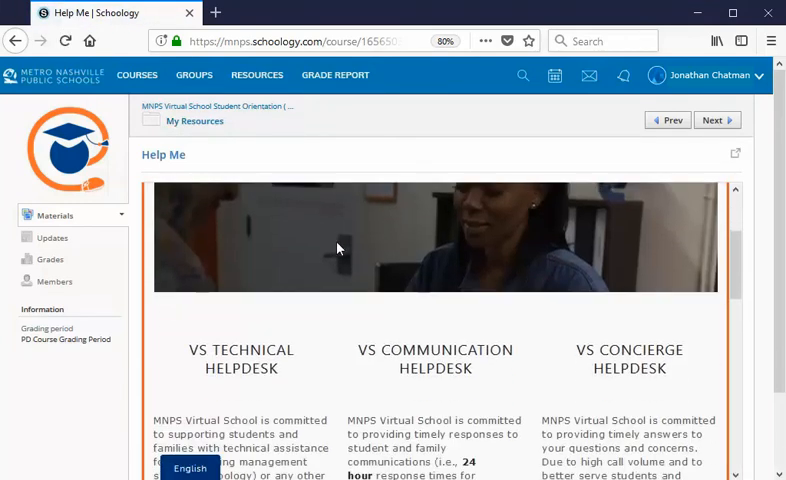